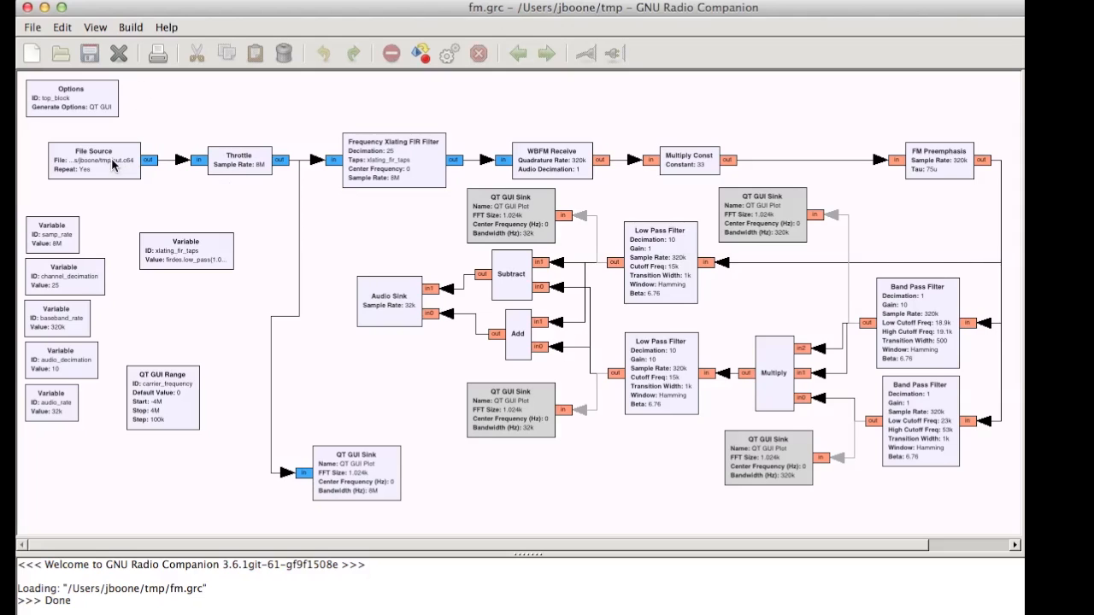
mouse_move(92, 171)
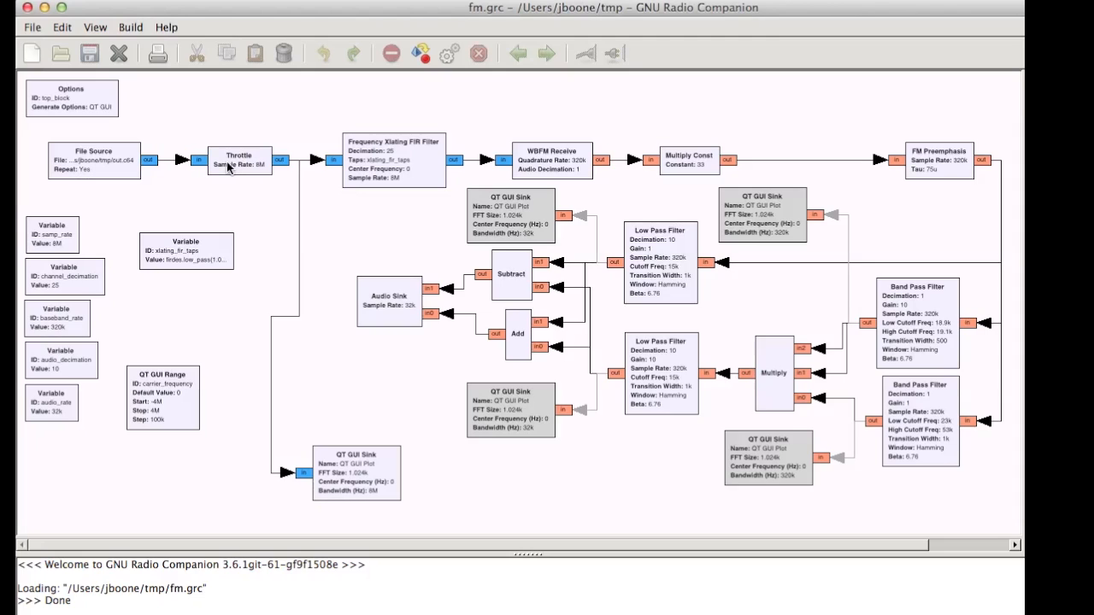
mouse_move(372, 167)
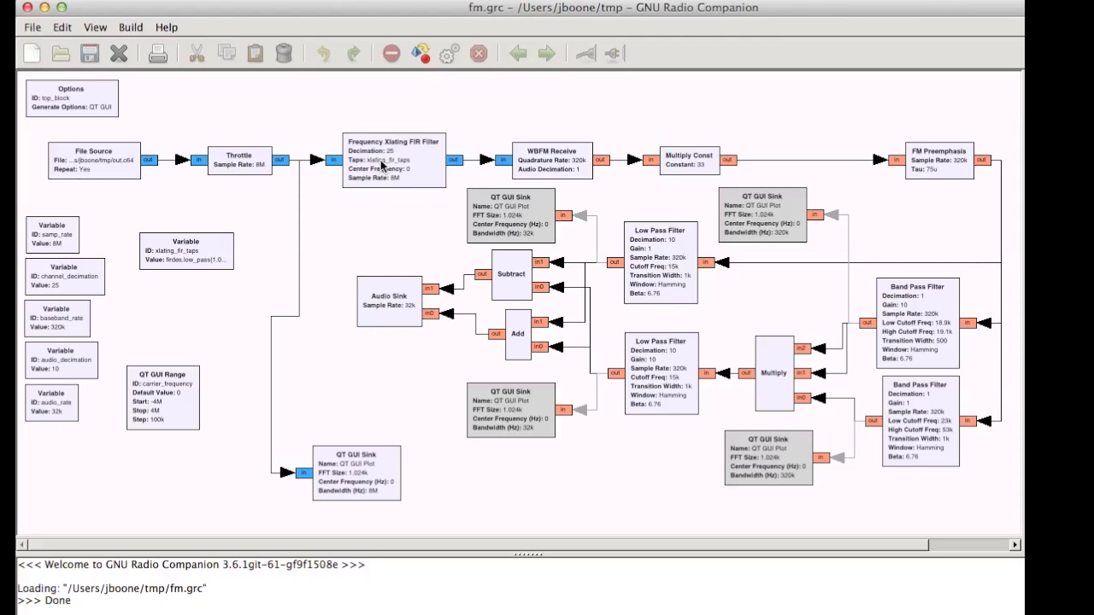
mouse_move(427, 171)
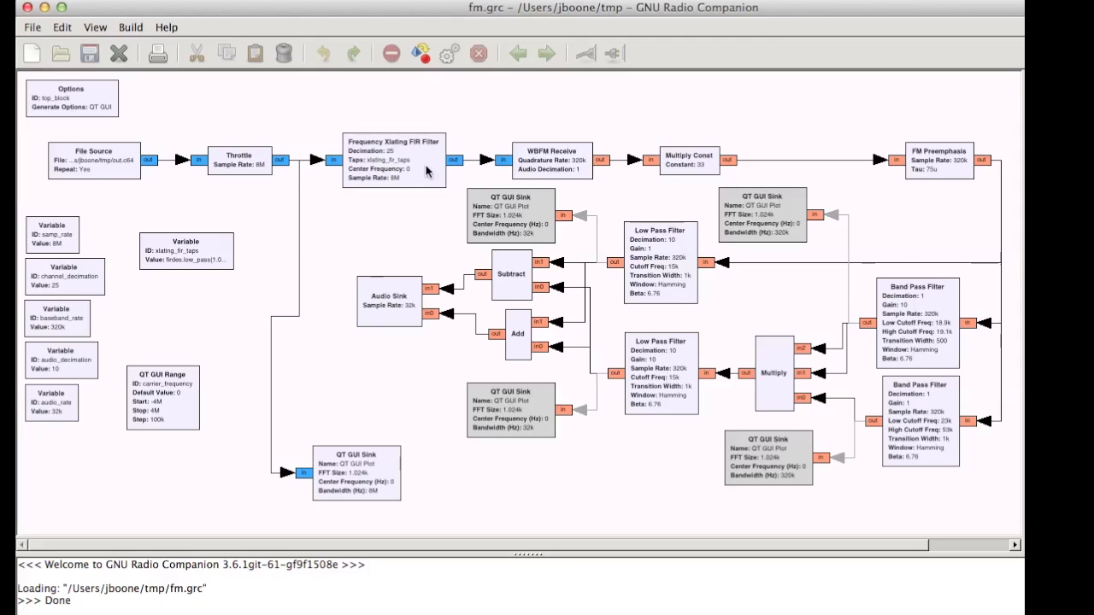
mouse_move(630, 145)
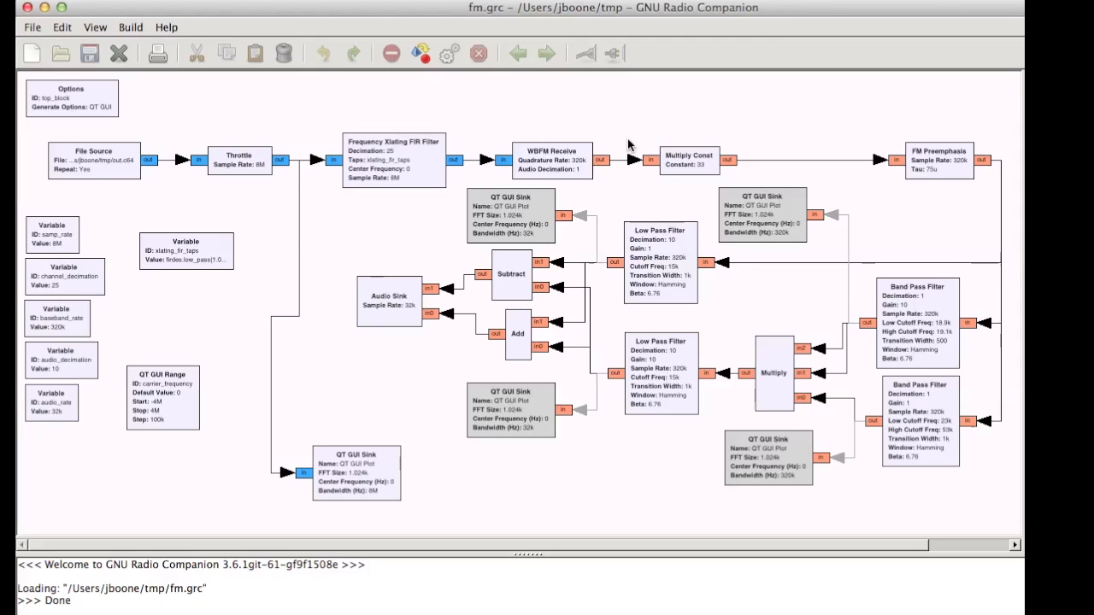
mouse_move(487, 161)
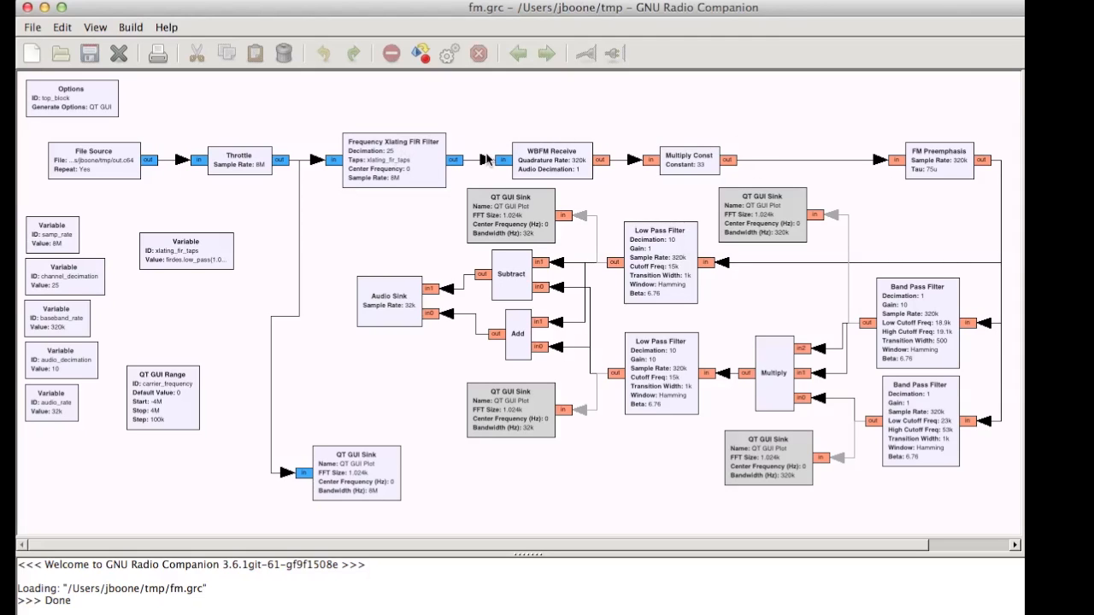
mouse_move(899, 307)
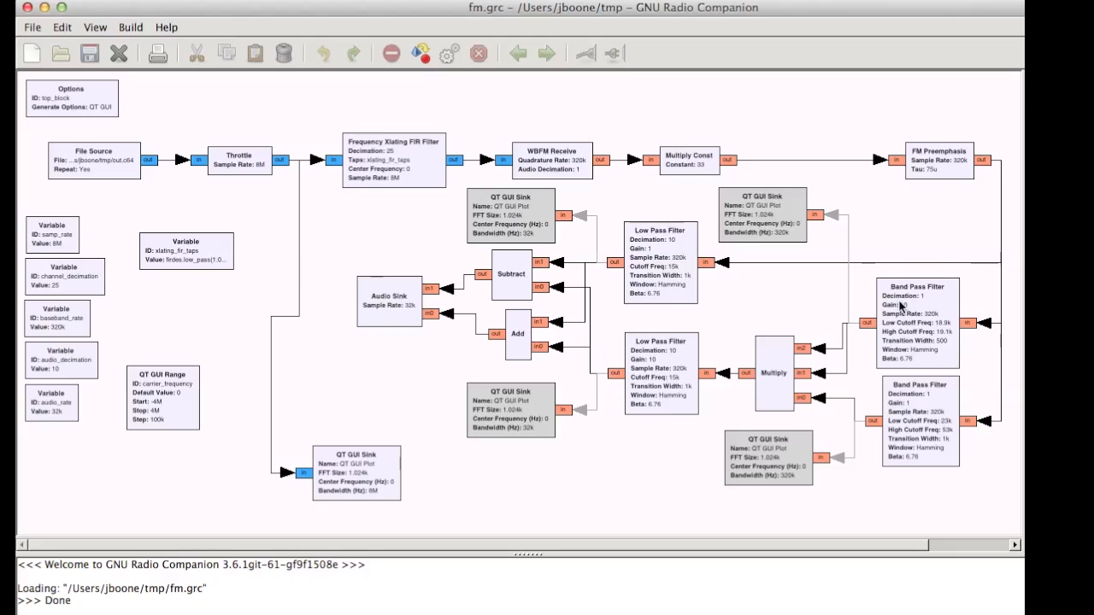
mouse_move(833, 378)
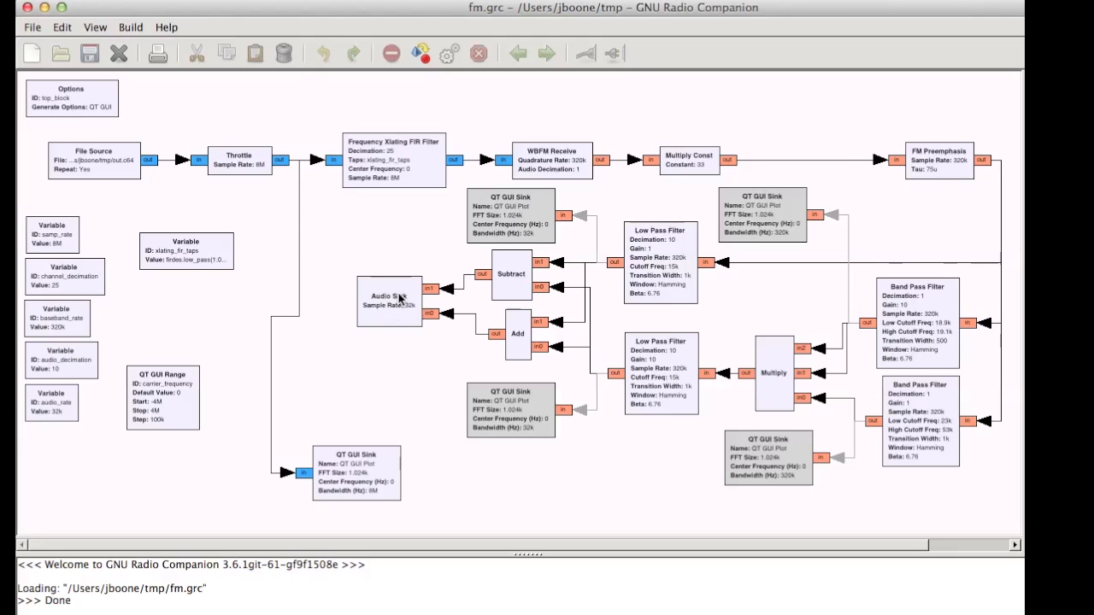
mouse_move(396, 301)
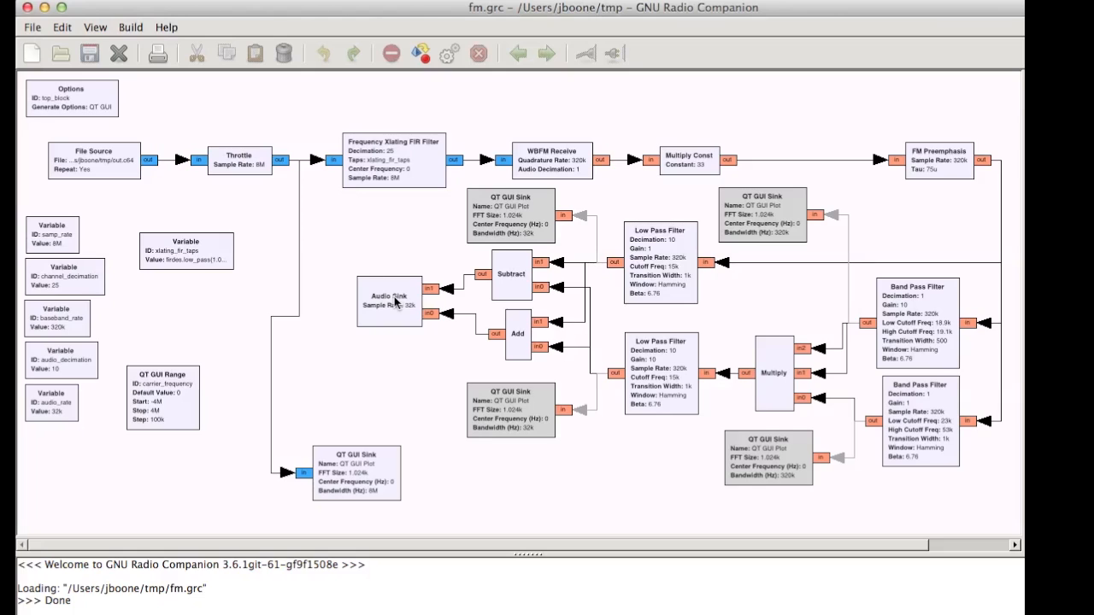
mouse_move(568, 263)
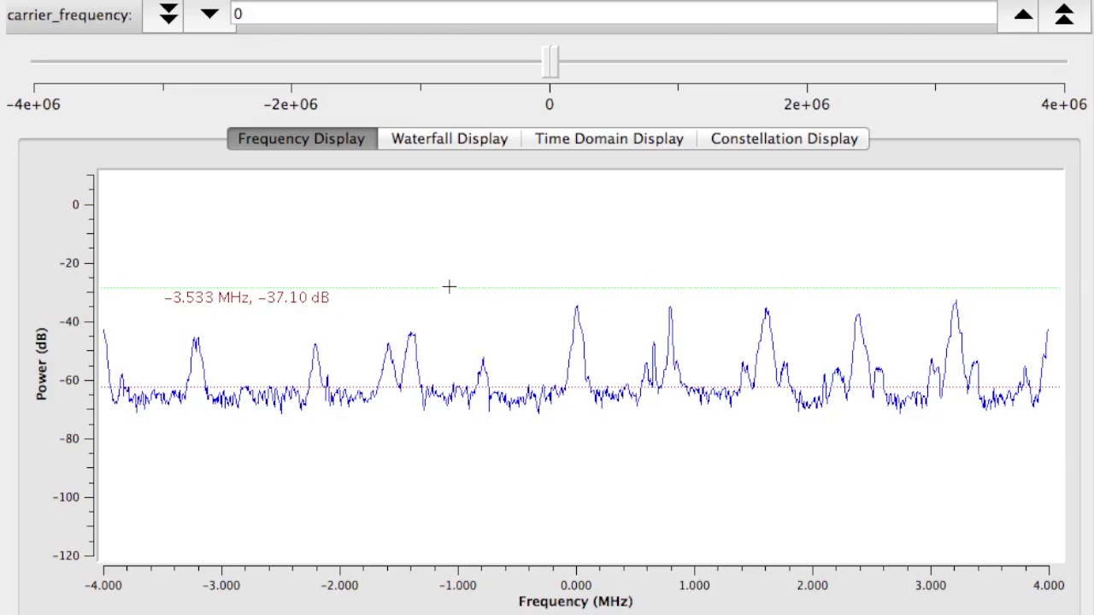
mouse_move(1057, 262)
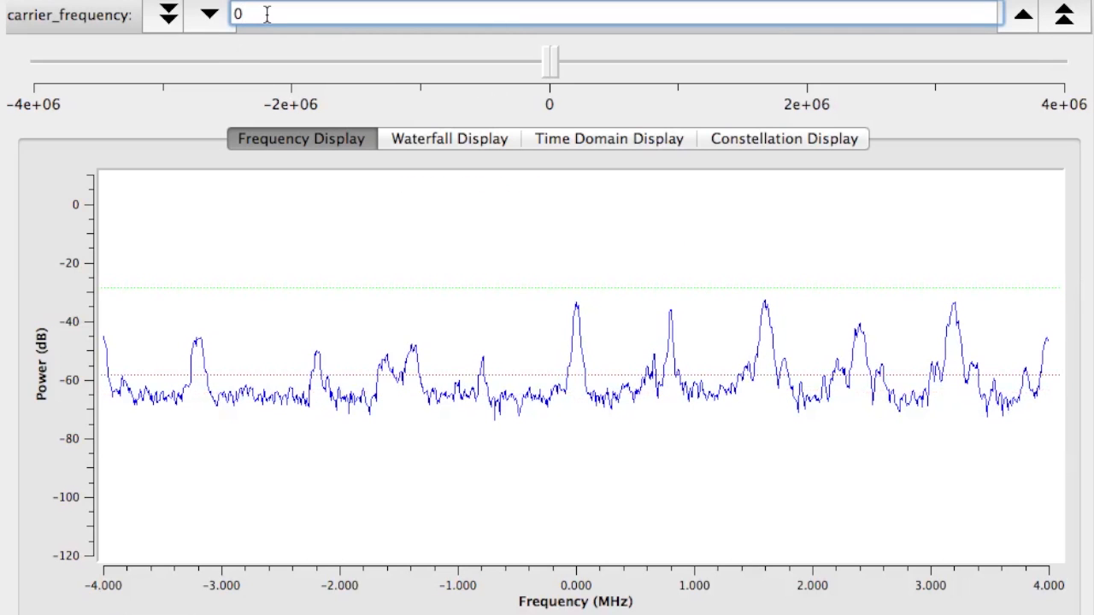
text(-0.)
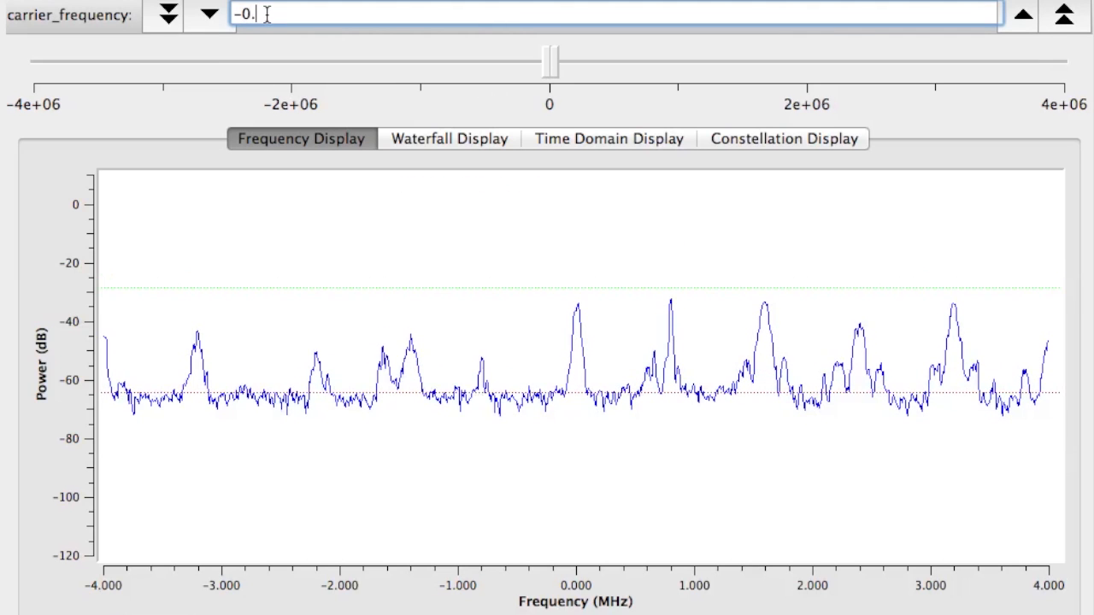
text(800000)
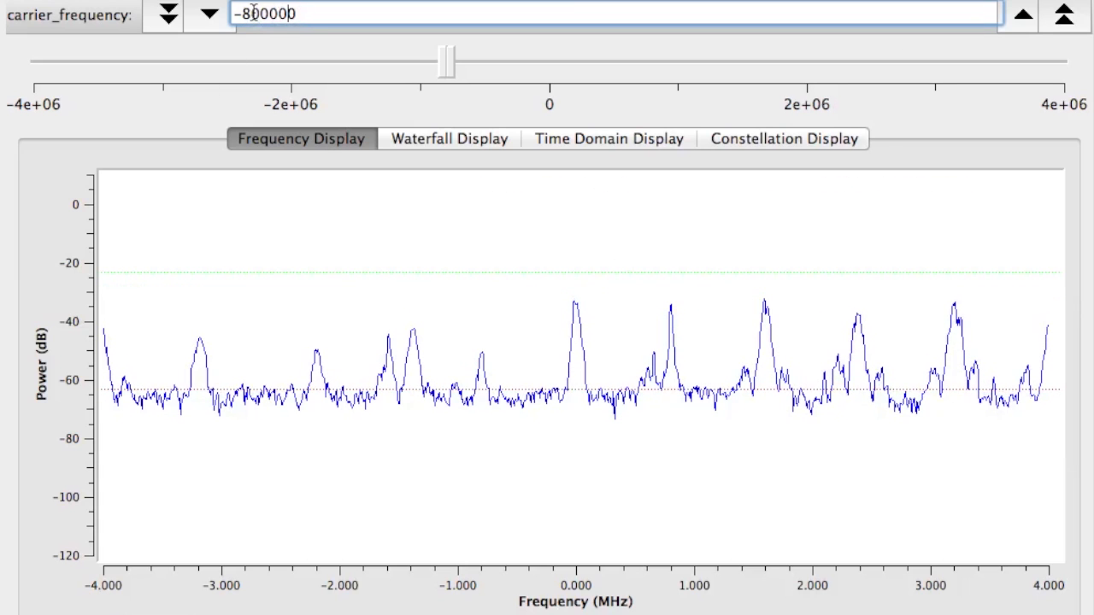
text(800000)
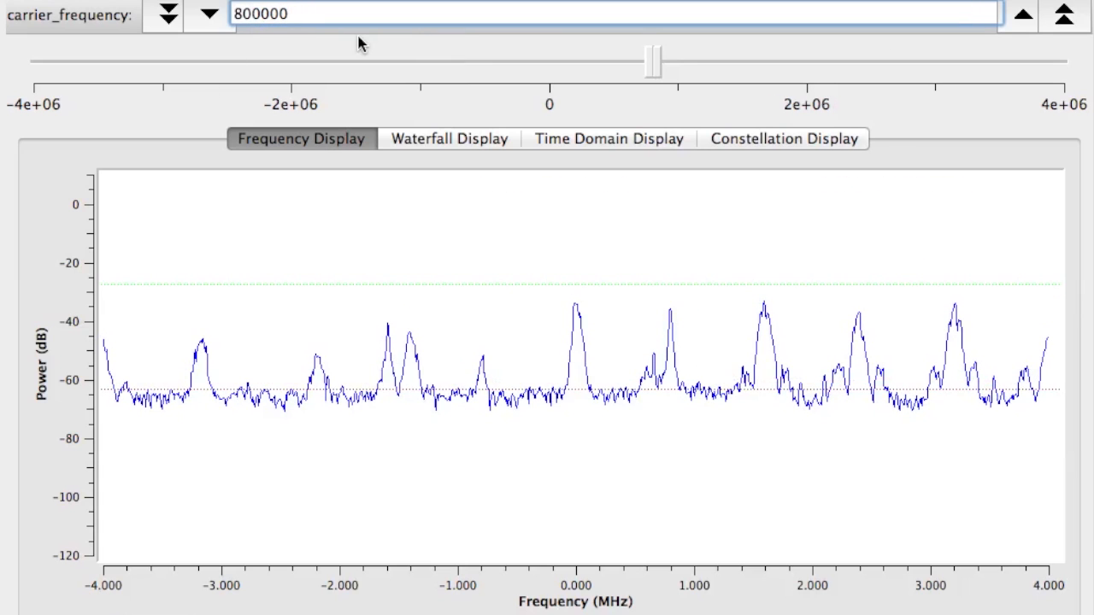